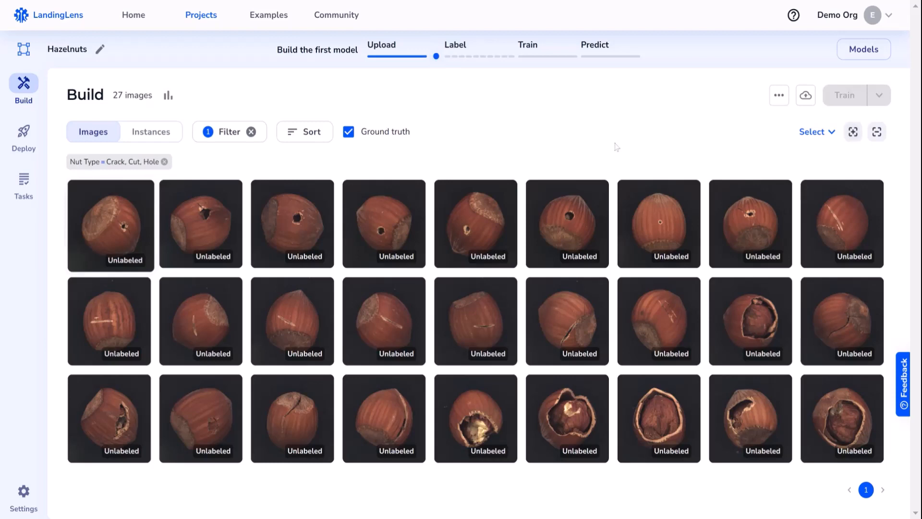
Reach Manage Classes from the Build page's extra project actions menu.
click(398, 225)
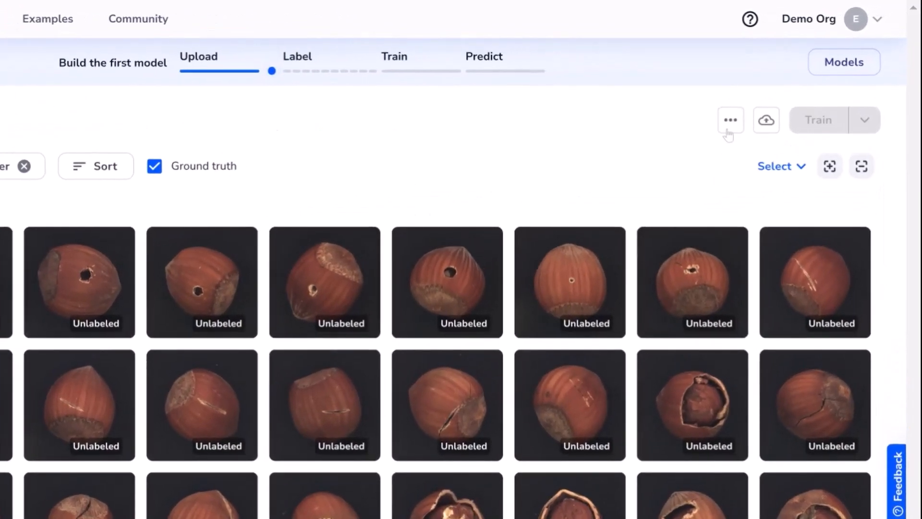
click(729, 120)
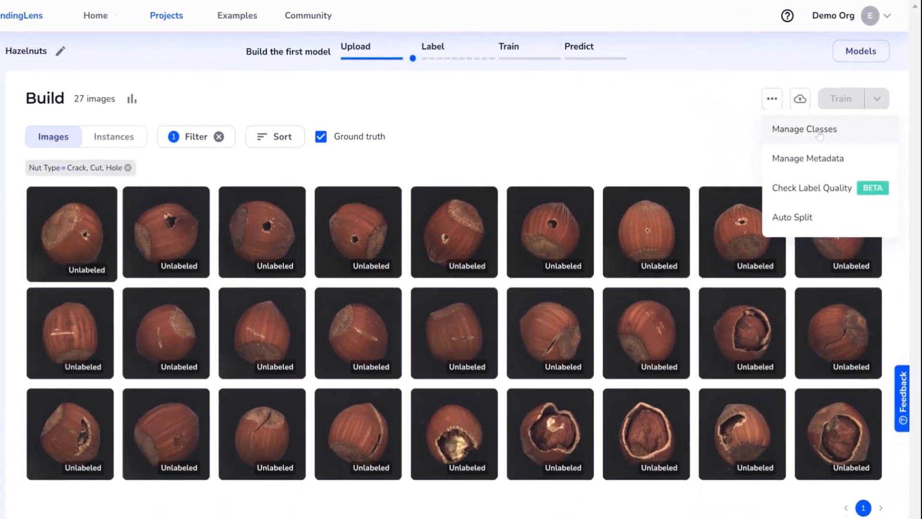
click(804, 128)
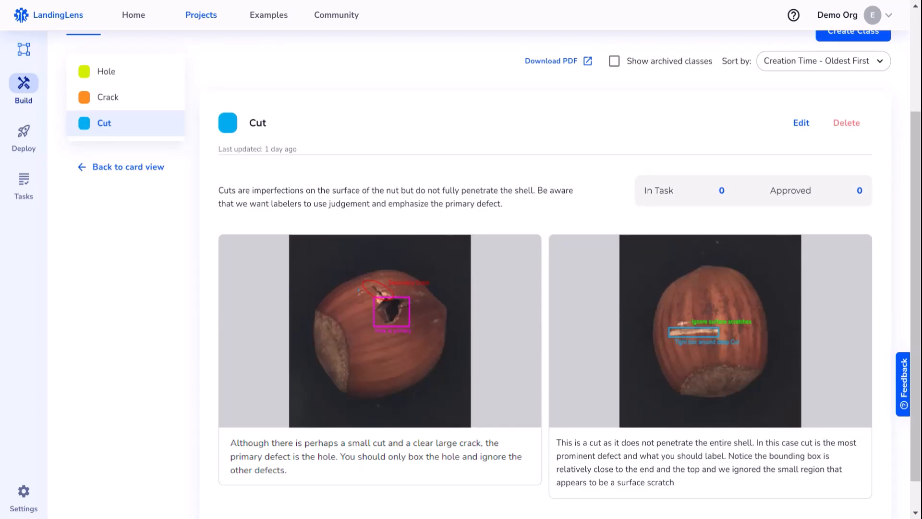
mouse_move(709, 329)
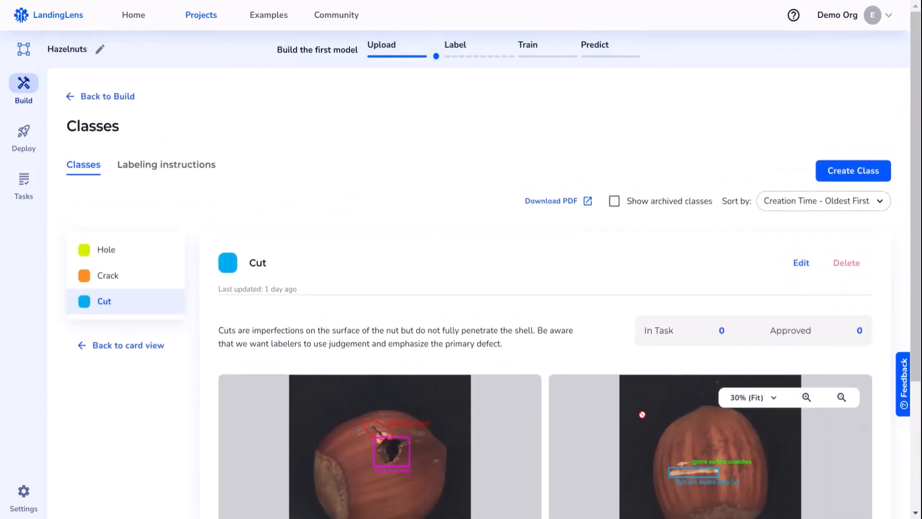
Describe Hole as 'An opening penetrating the outer shell and exposing the inside of the hazelnut.' and start adding images from the Data Browser.
click(106, 250)
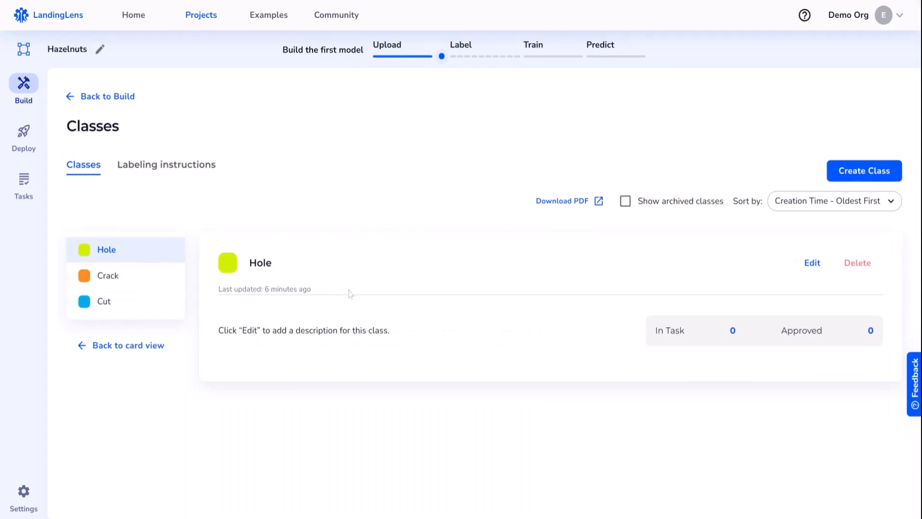
mouse_move(817, 269)
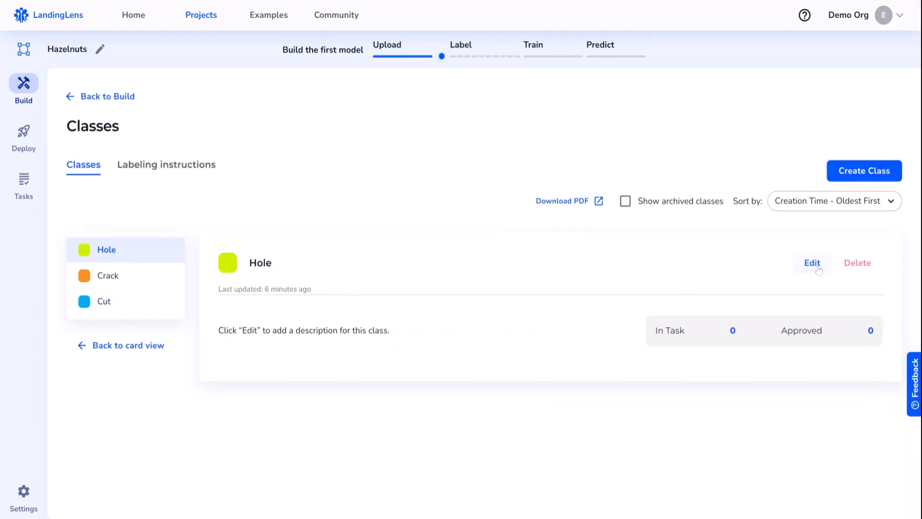
click(813, 262)
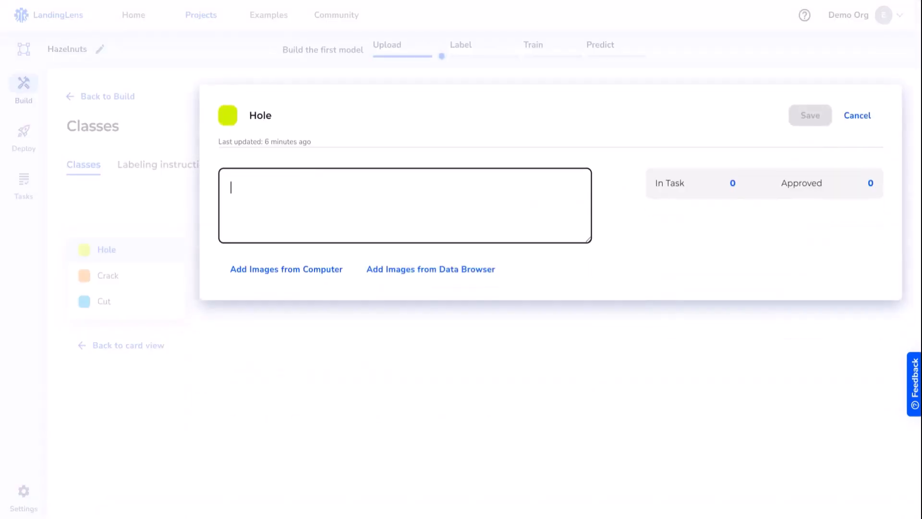
text(An opening penetrating the outer shell and exposing the inside of the hazelnut.)
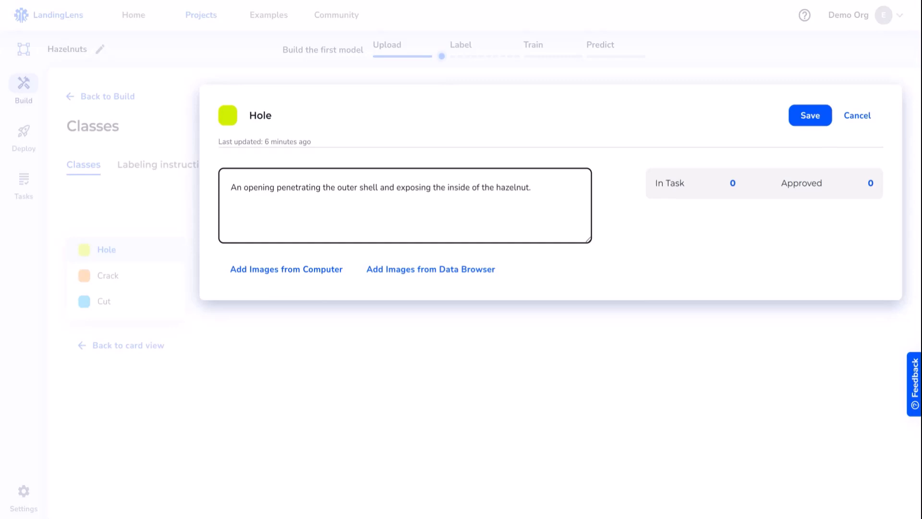
click(430, 269)
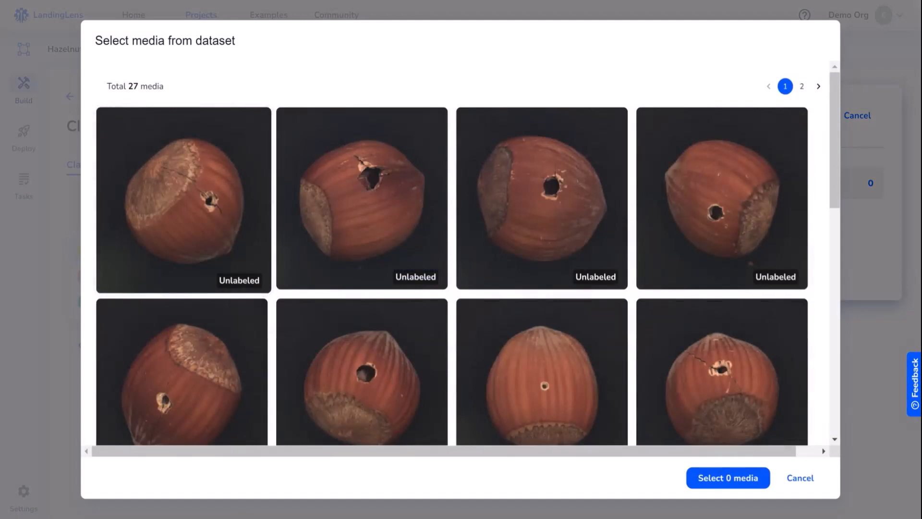
Attach three hole-nut images from the Select media dialog as examples and start annotating the third.
click(185, 201)
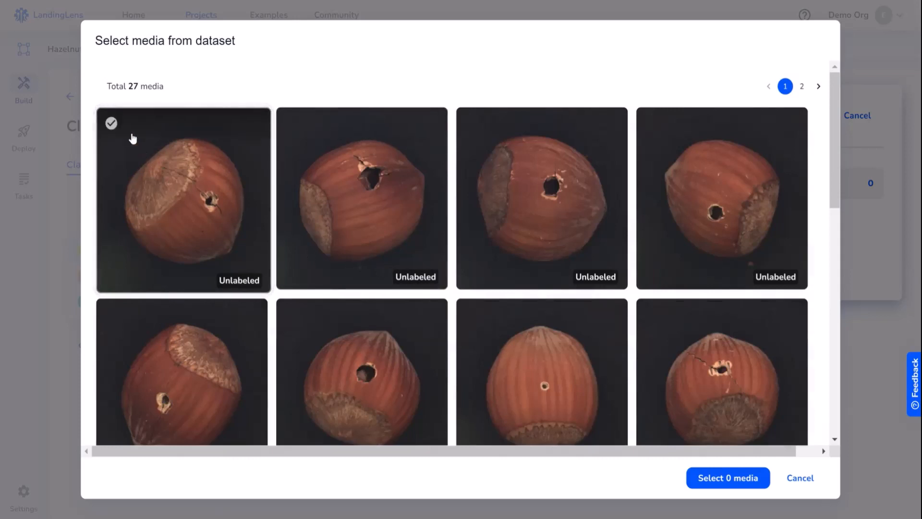
click(111, 124)
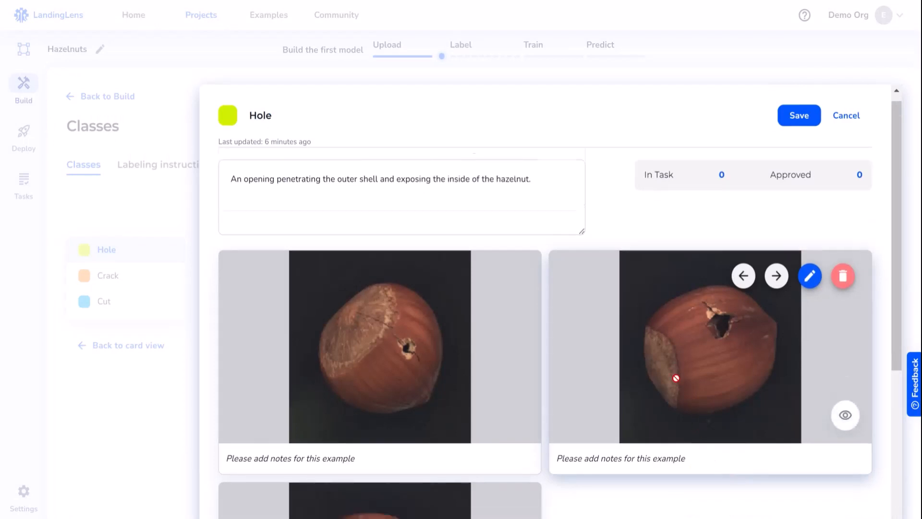
scroll(down, 3)
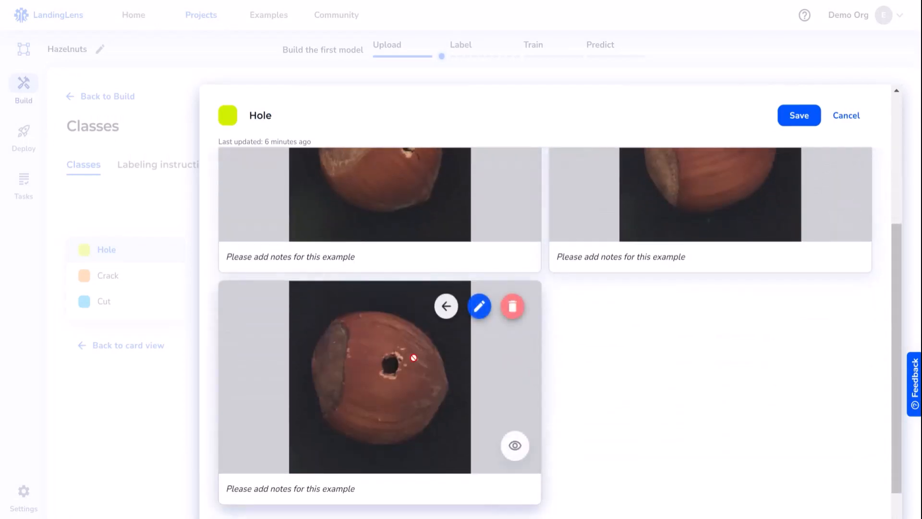
click(480, 307)
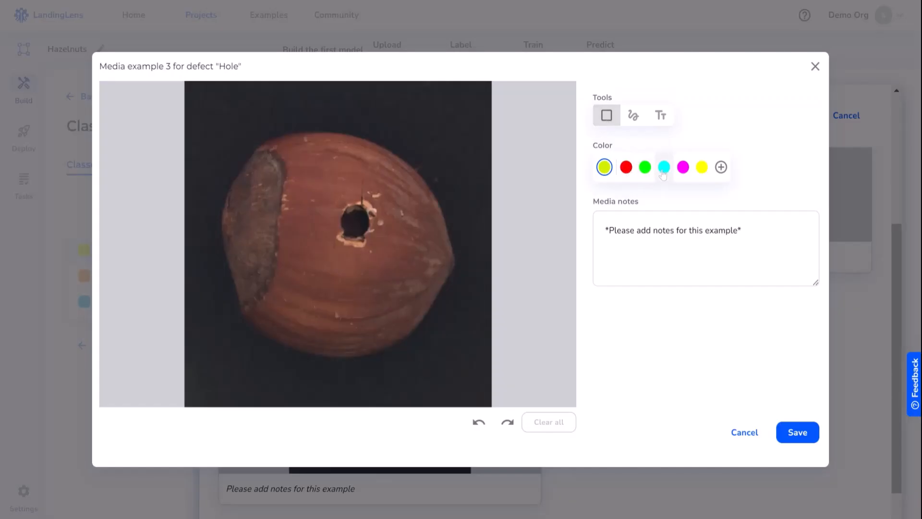
Box the hole in cyan with note 'Pls use care to keep the box close to edge of the hole' and save the class.
click(661, 167)
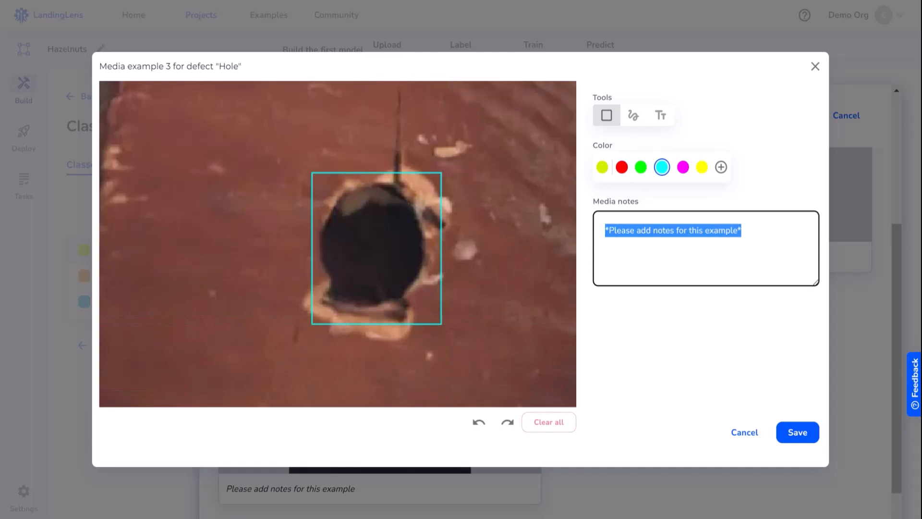
text(Pls use)
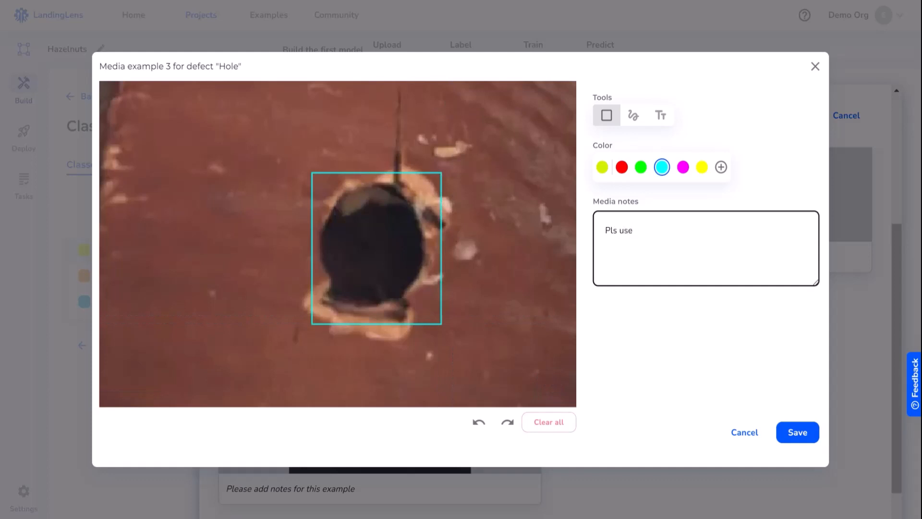
text(care to keep the box)
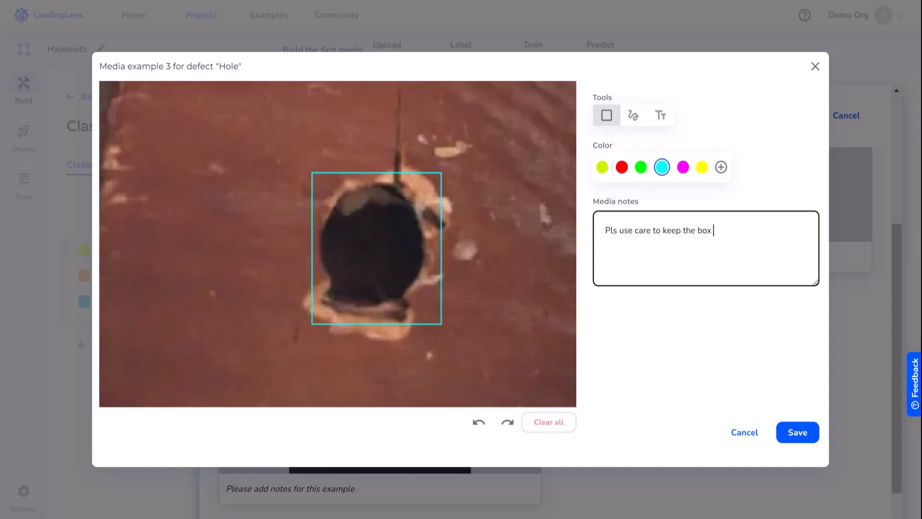
text(close to edge of the)
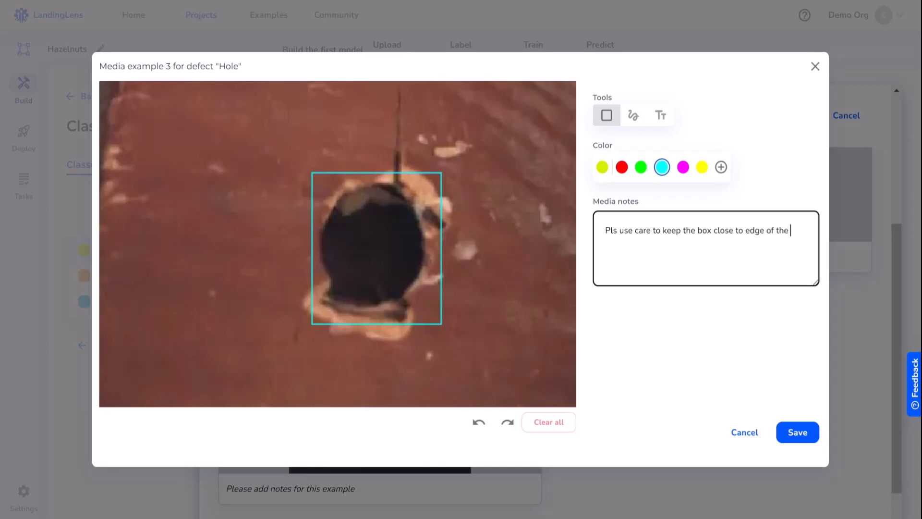
text(hole)
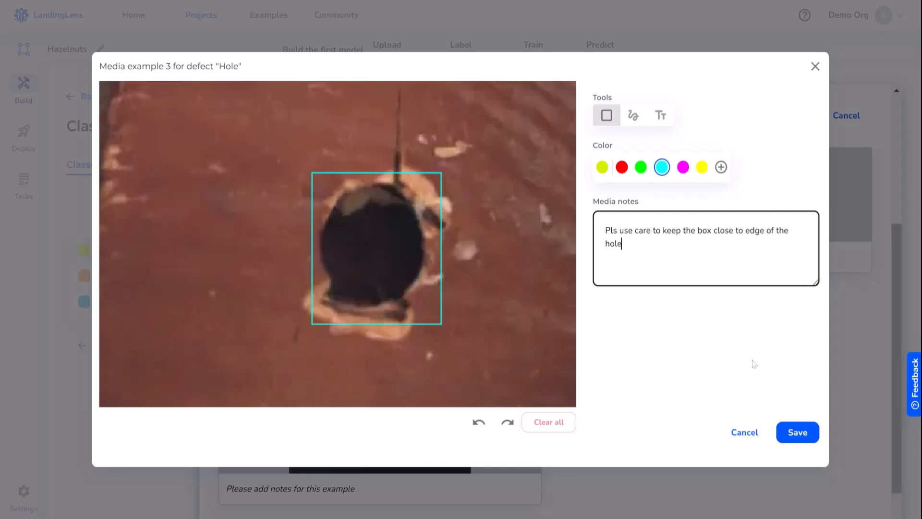
click(798, 432)
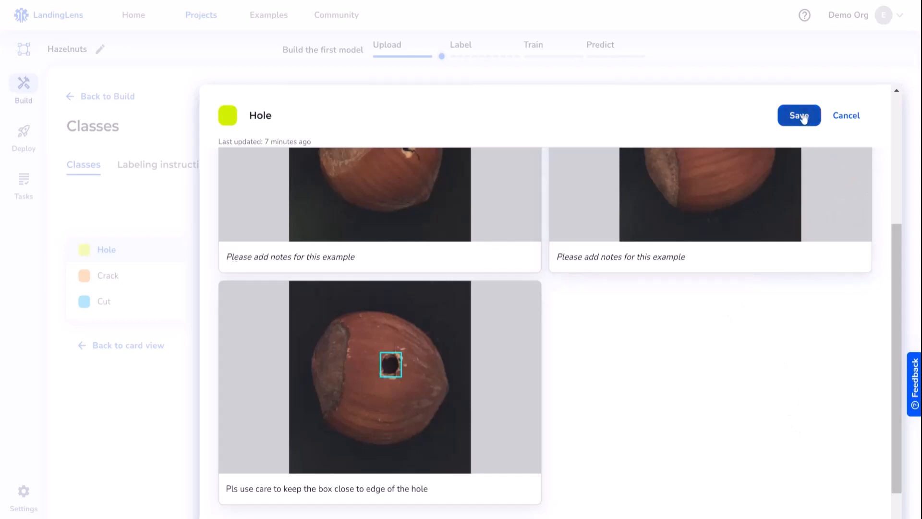
click(799, 115)
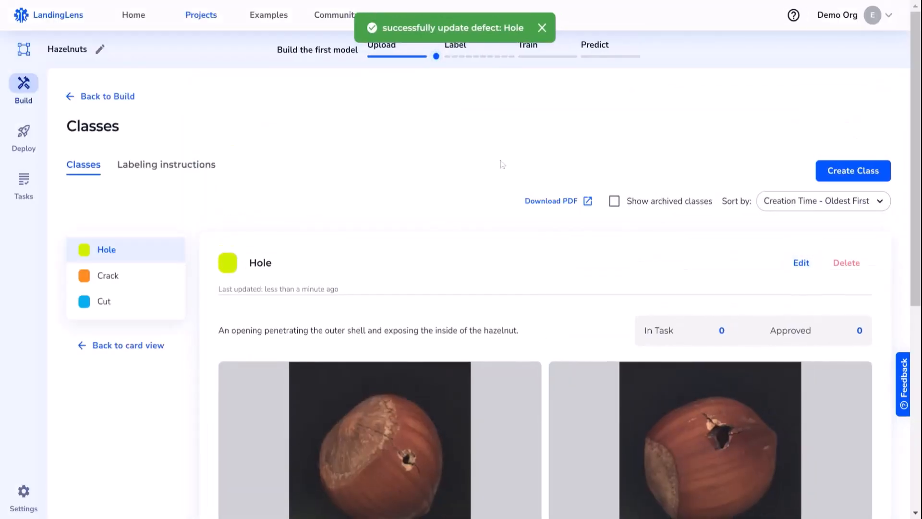